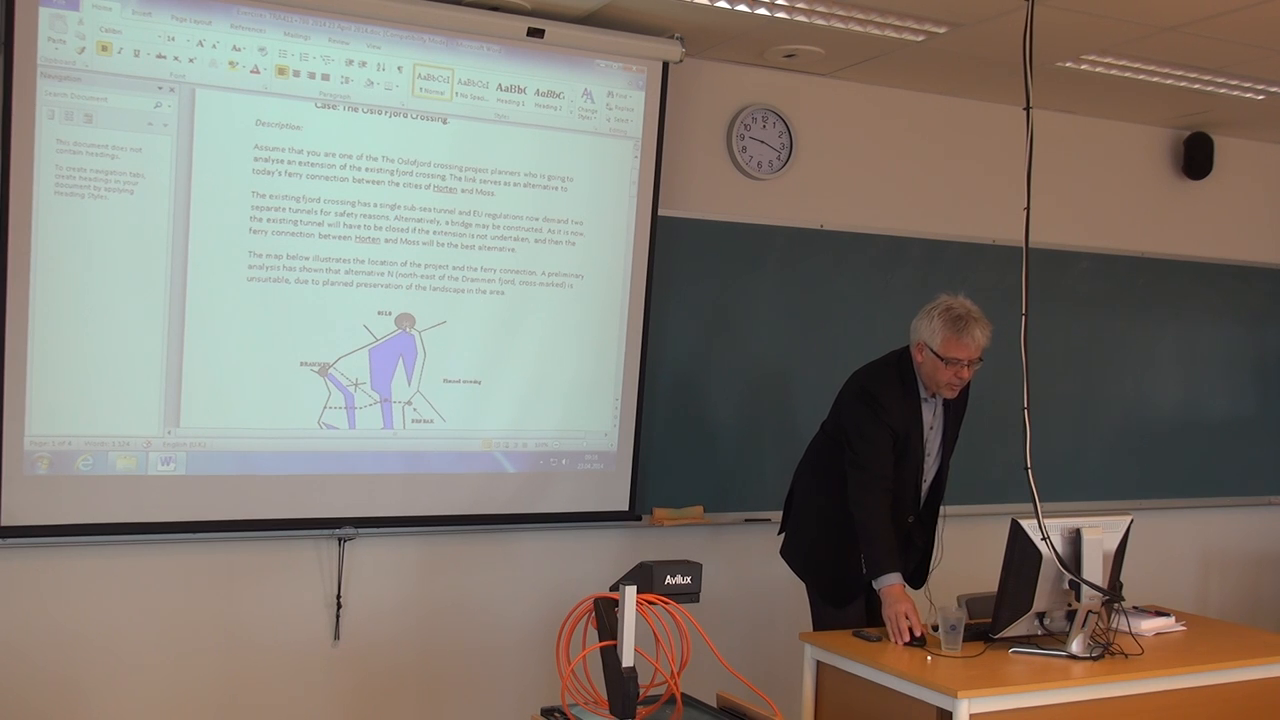
- Scroll the case document past the crossing diagram to the Data section
{"action": "scroll", "scroll_direction": "down", "scroll_amount": 3}
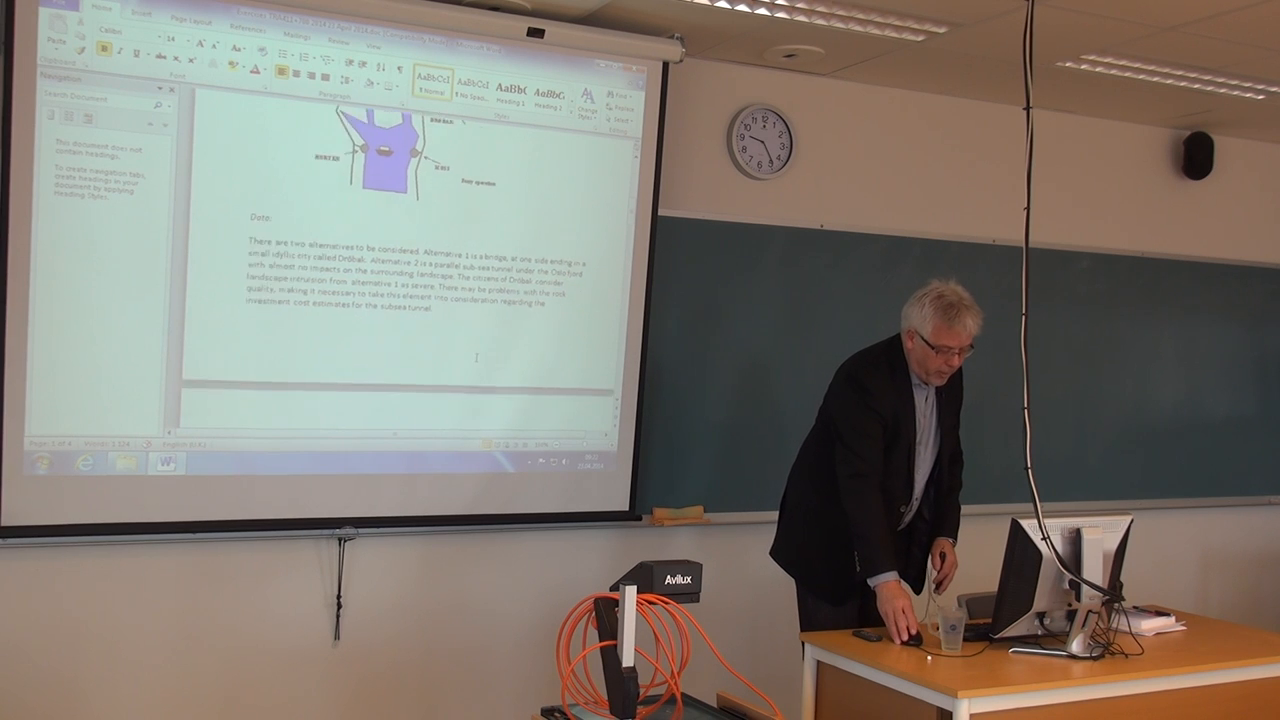
{"action": "scroll", "scroll_direction": "down", "scroll_amount": 3}
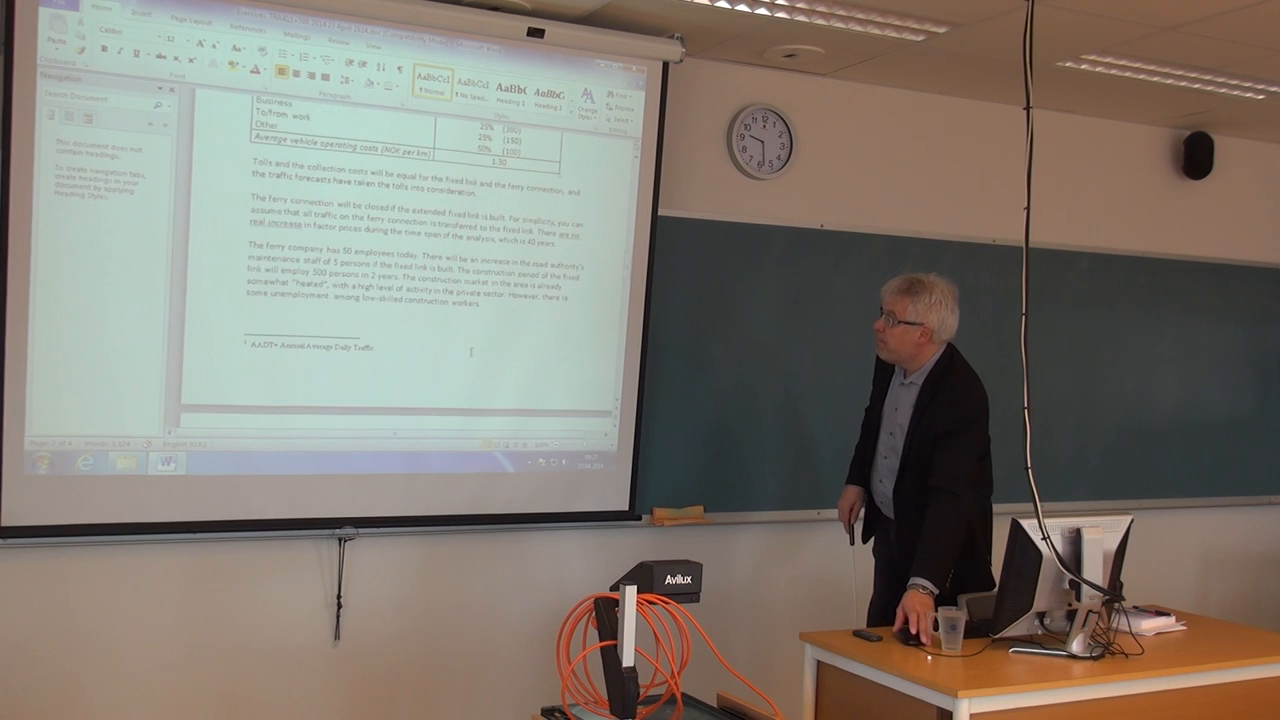
{"action": "scroll", "scroll_direction": "down", "scroll_amount": 3}
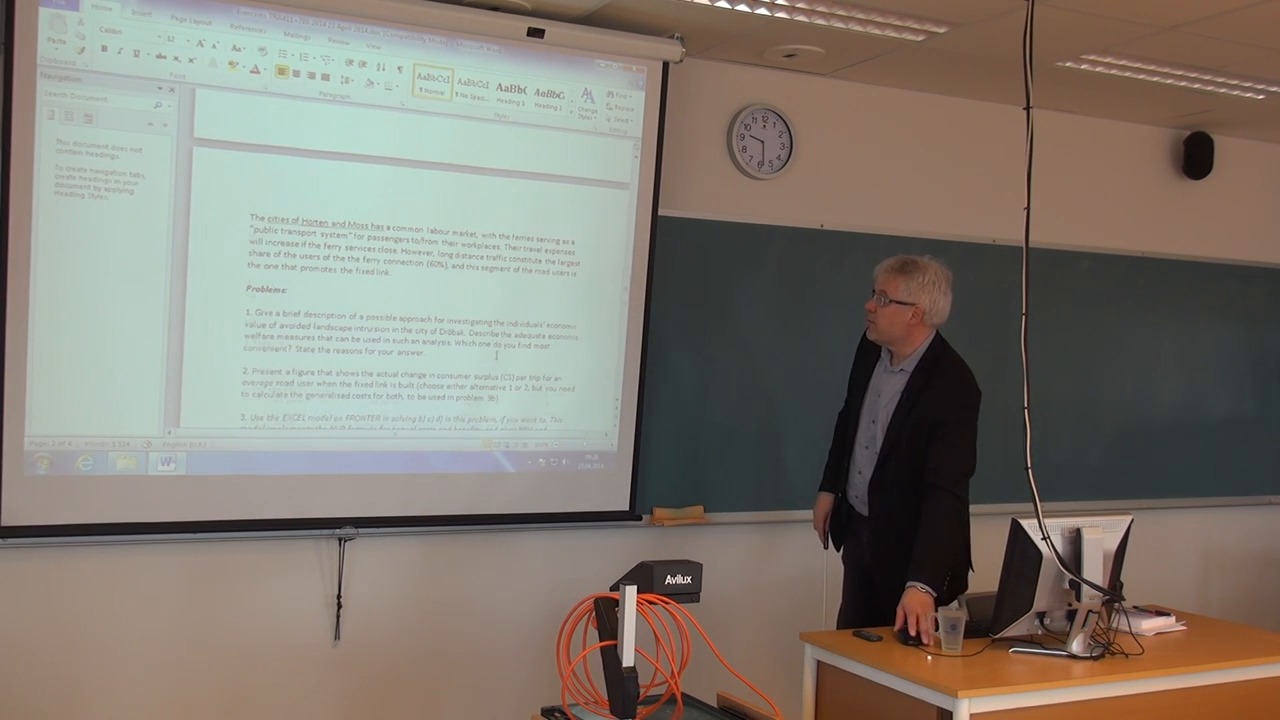
- Scroll from the Problems list to the operating-cost and travel-purpose tables
{"action": "scroll", "scroll_direction": "down", "scroll_amount": 3}
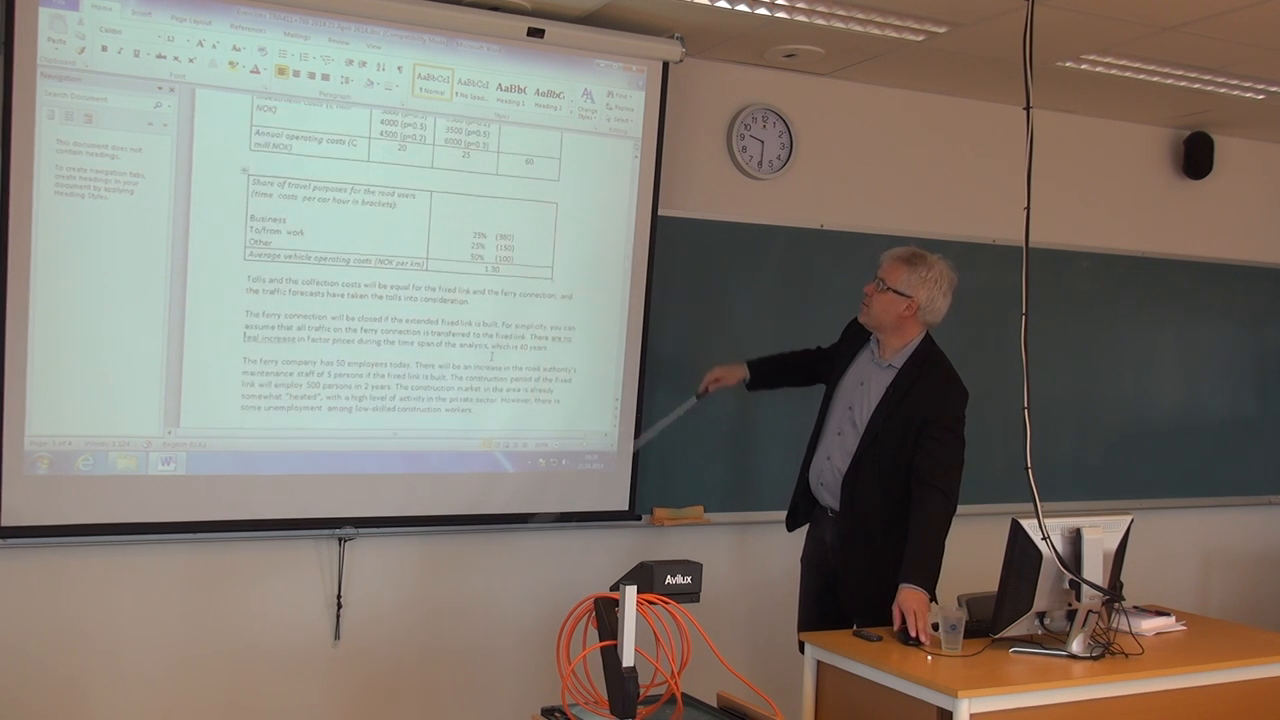
{"action": "scroll", "scroll_direction": "down", "scroll_amount": 3}
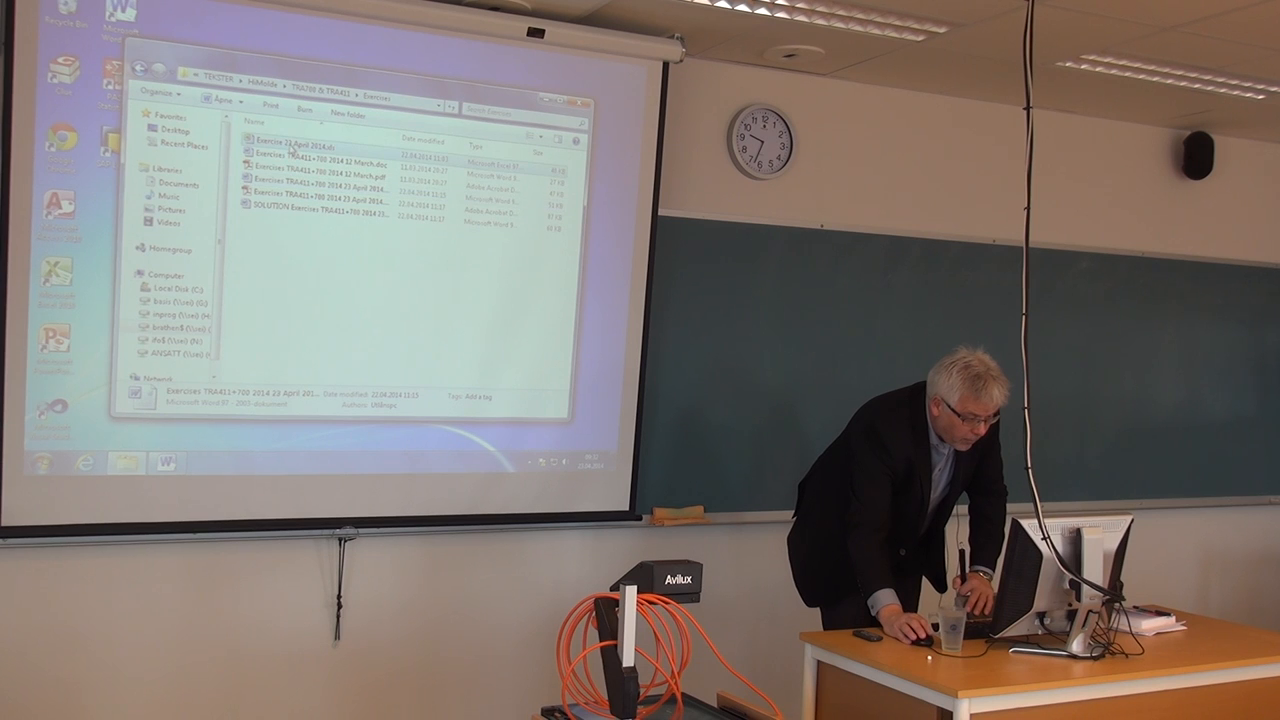
- Open the exercise spreadsheet containing the Excel benefit-and-cost model
{"action": "double_click", "coordinate": [300, 144]}
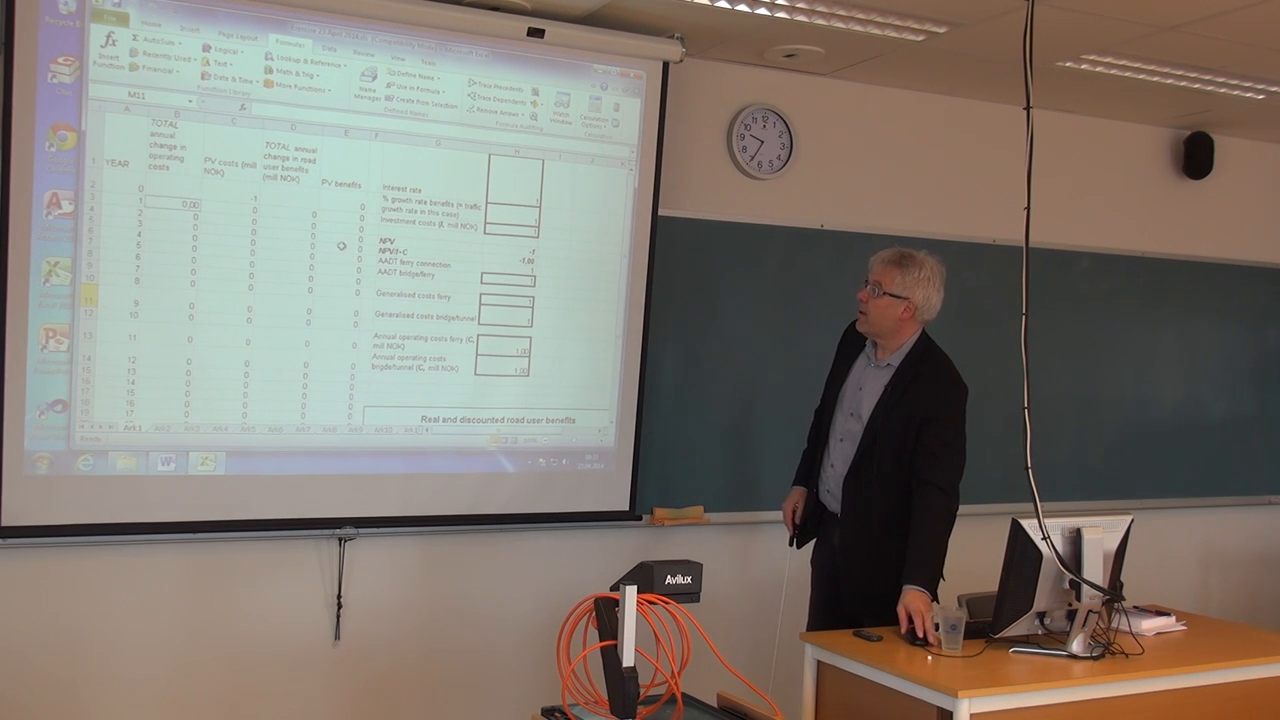
{"action": "scroll", "scroll_direction": "down", "scroll_amount": 3}
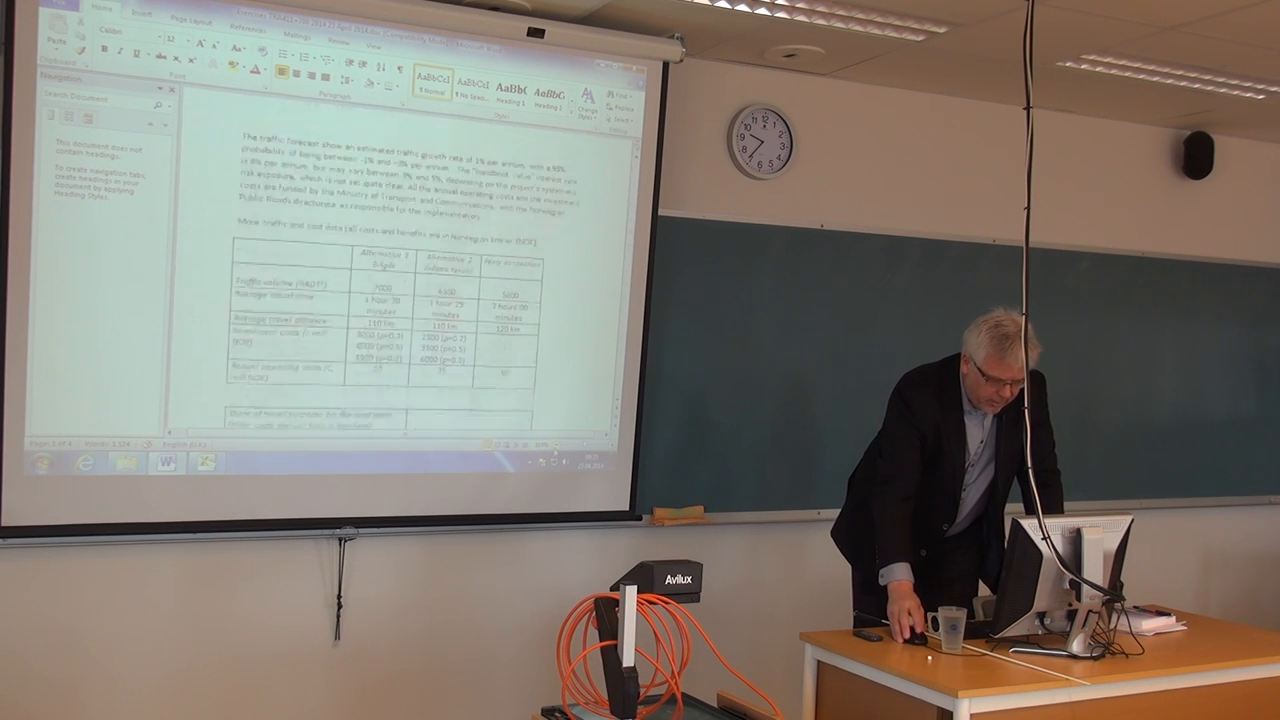
- Scroll the case document to the toll and ferry-closure paragraphs below the costs table
{"action": "scroll", "scroll_direction": "down", "scroll_amount": 3}
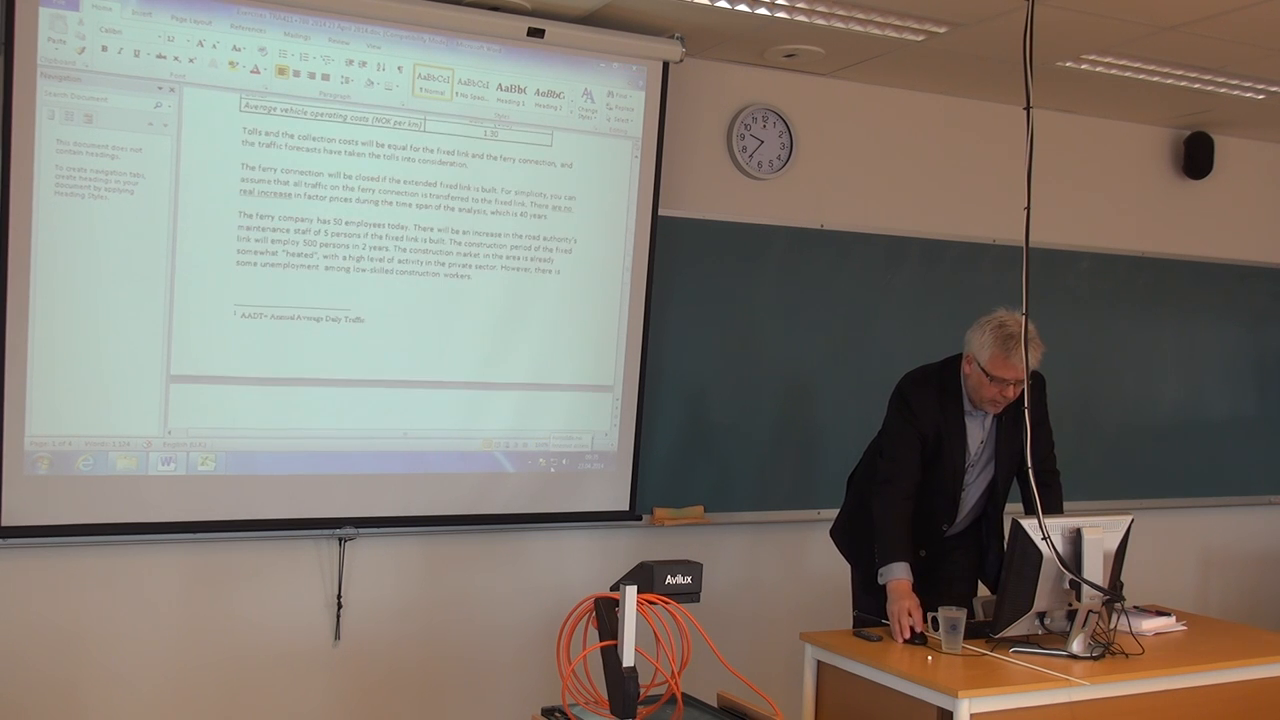